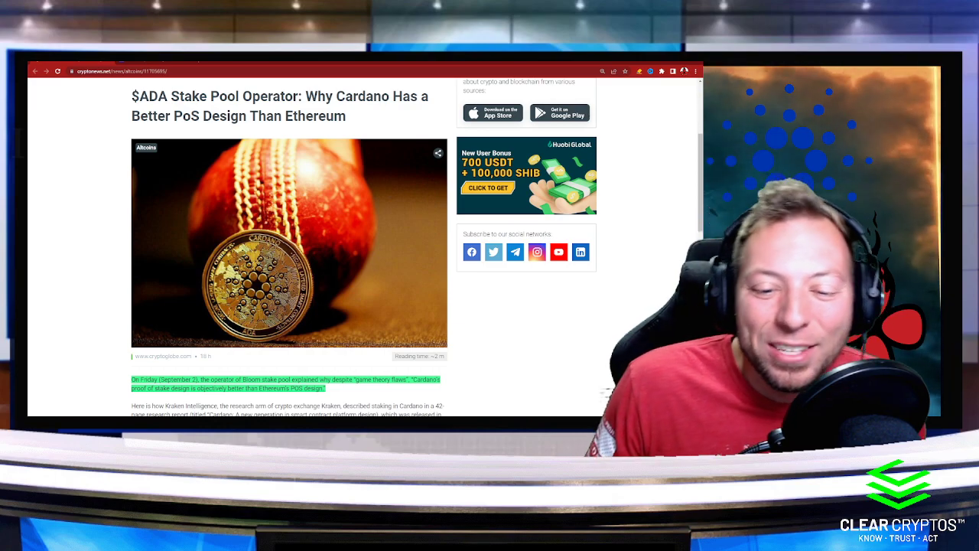
scroll("down", 3)
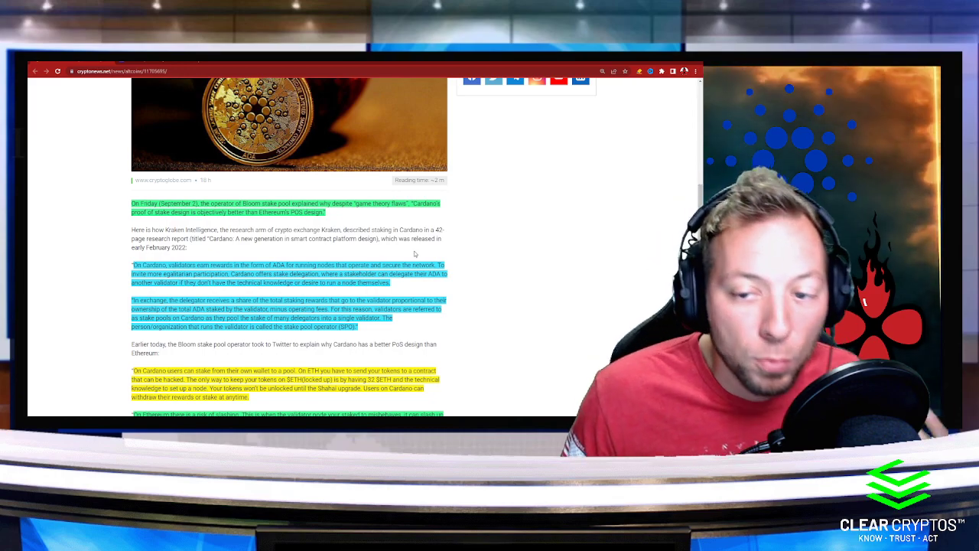
scroll("down", 3)
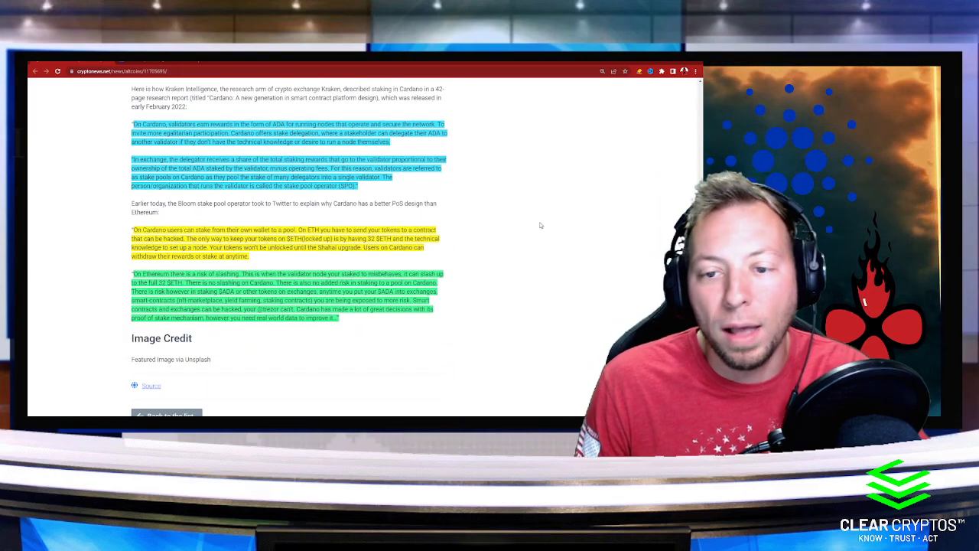
scroll("up", 3)
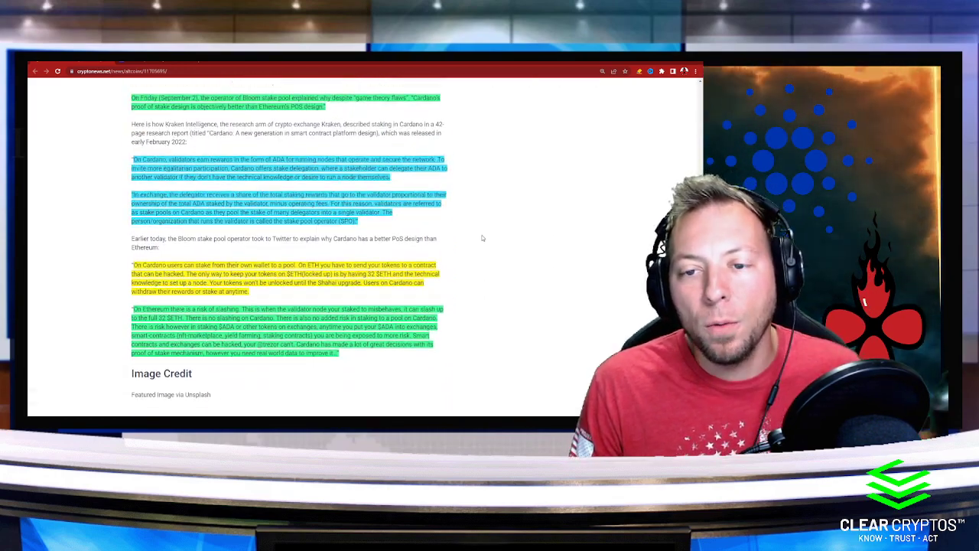
scroll("up", 3)
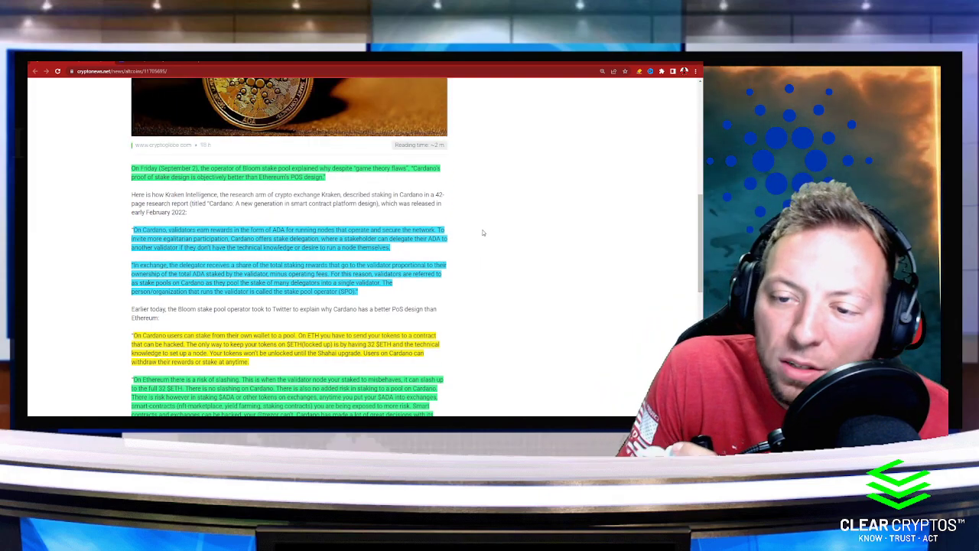
scroll("down", 3)
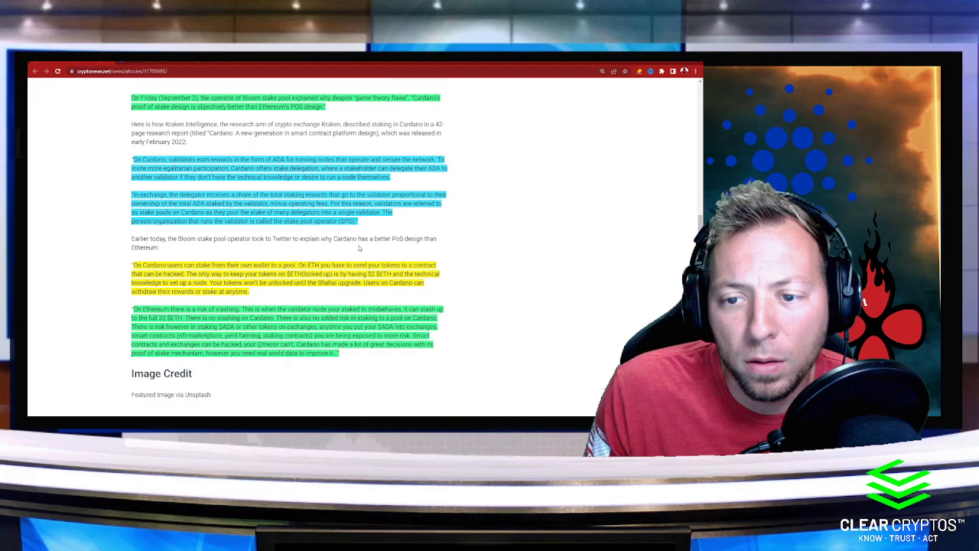
mouse_move(351, 245)
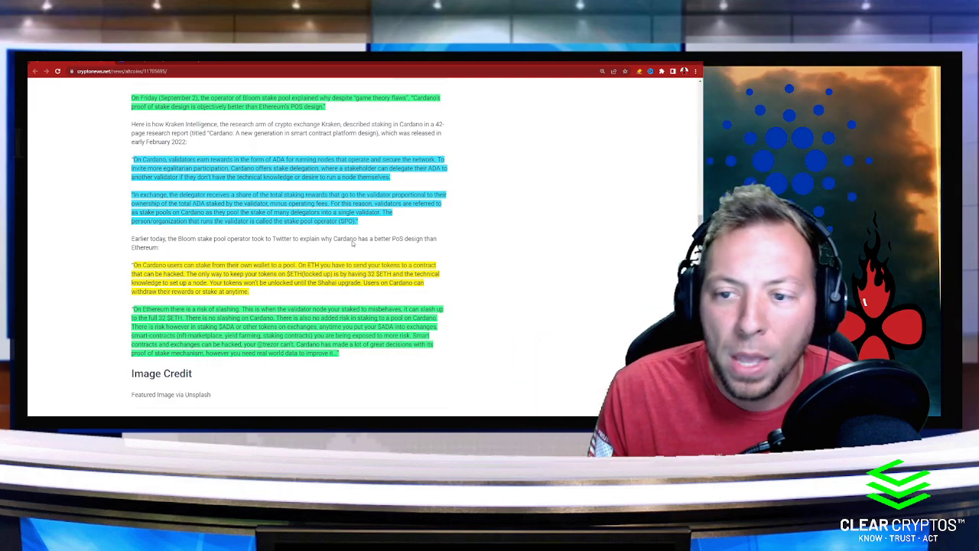
scroll("down", 3)
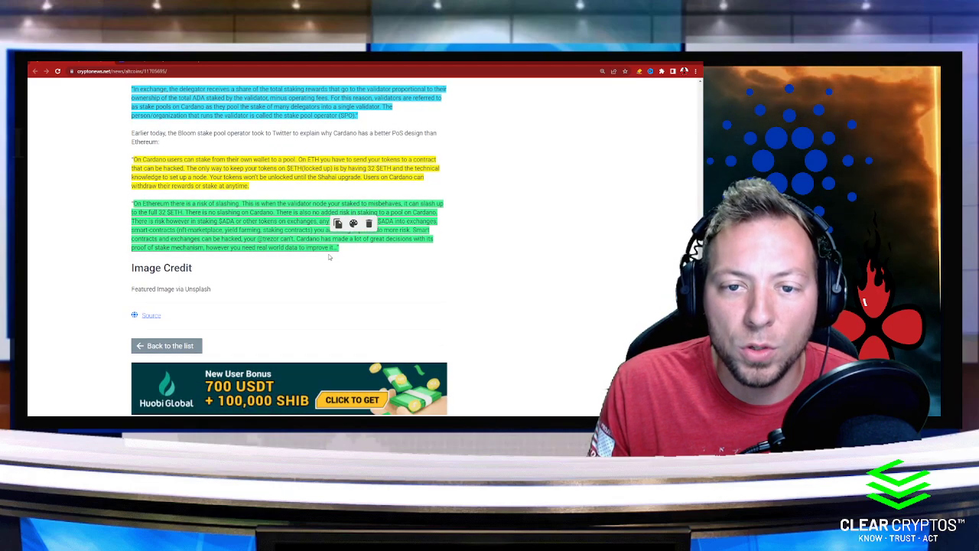
scroll("down", 3)
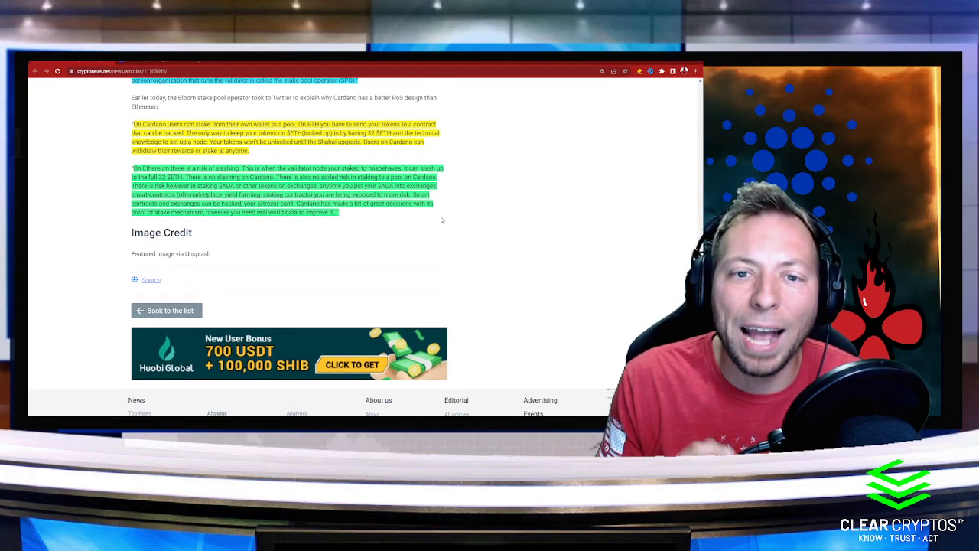